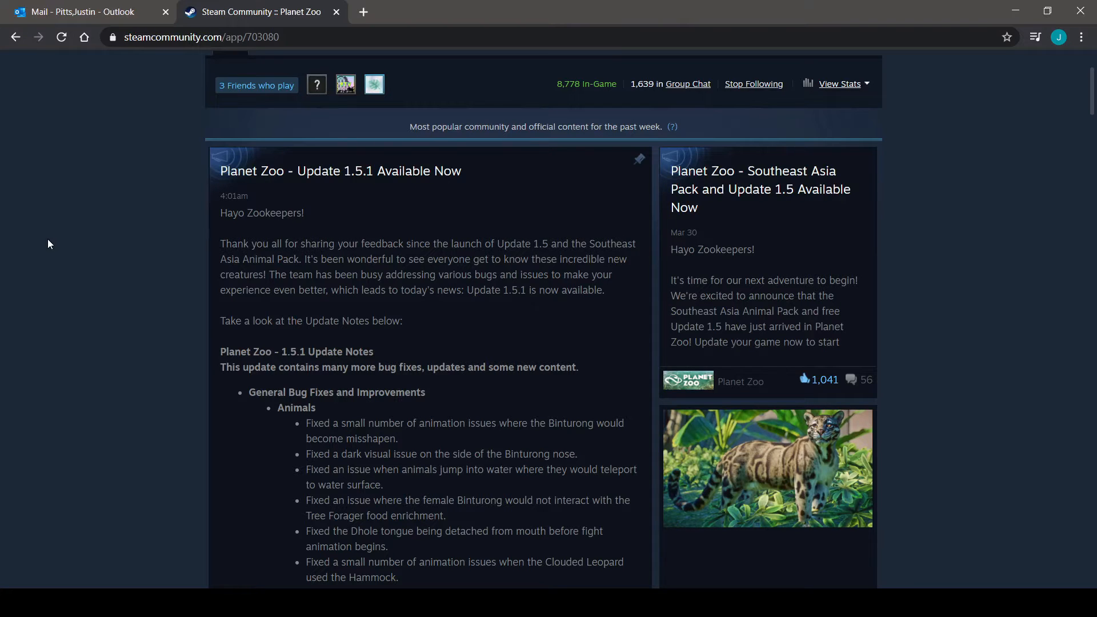
mouse_move(187, 311)
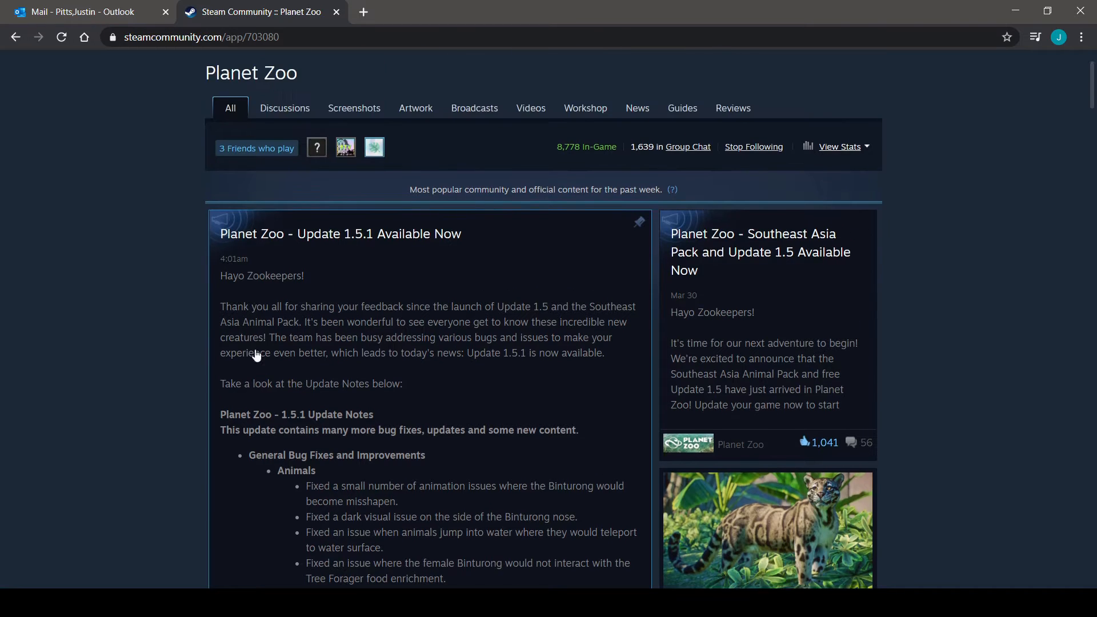
scroll("down", 3)
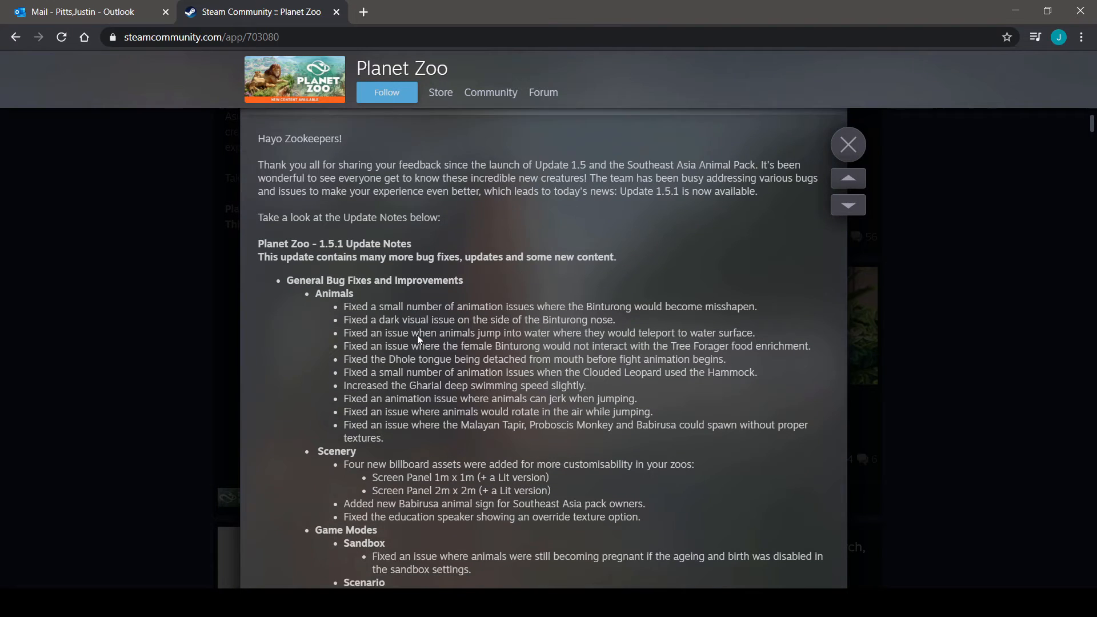
scroll("down", 3)
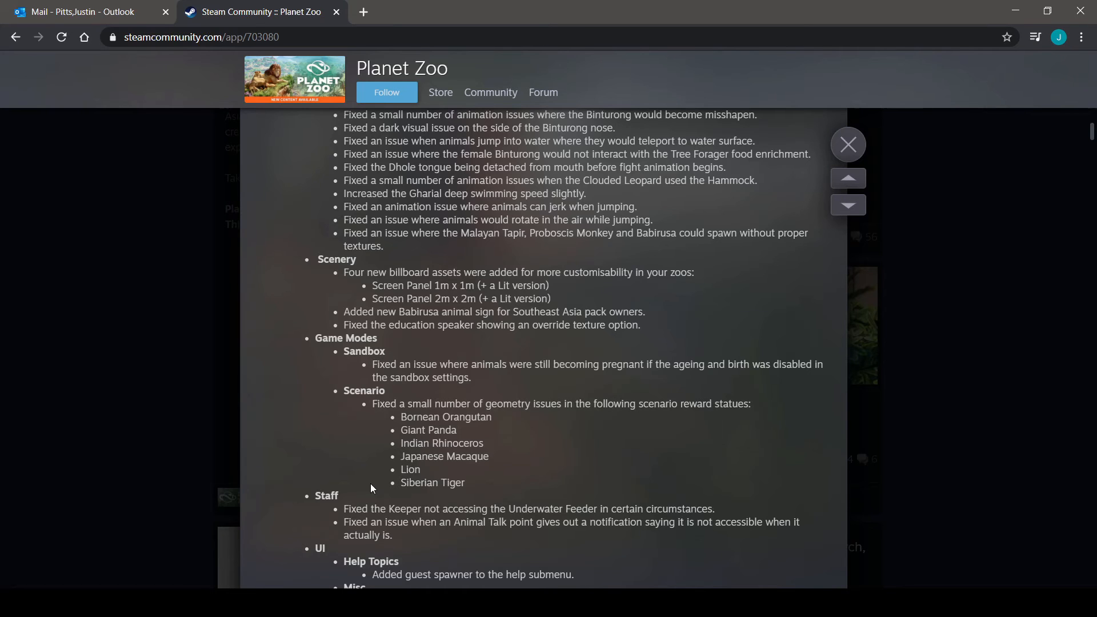
scroll("down", 3)
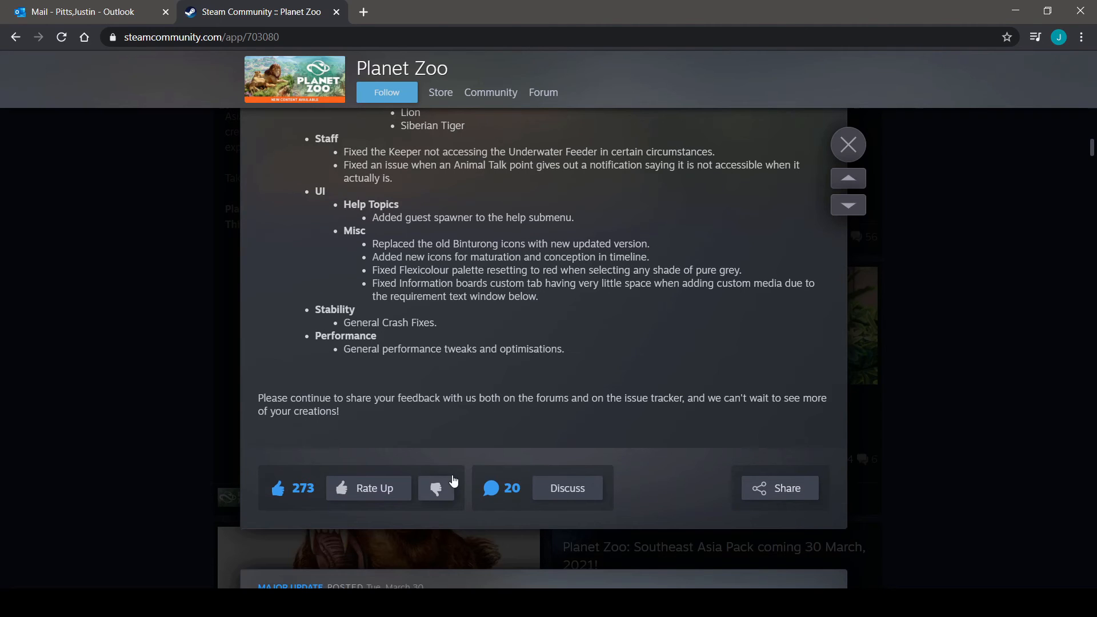
mouse_move(566, 448)
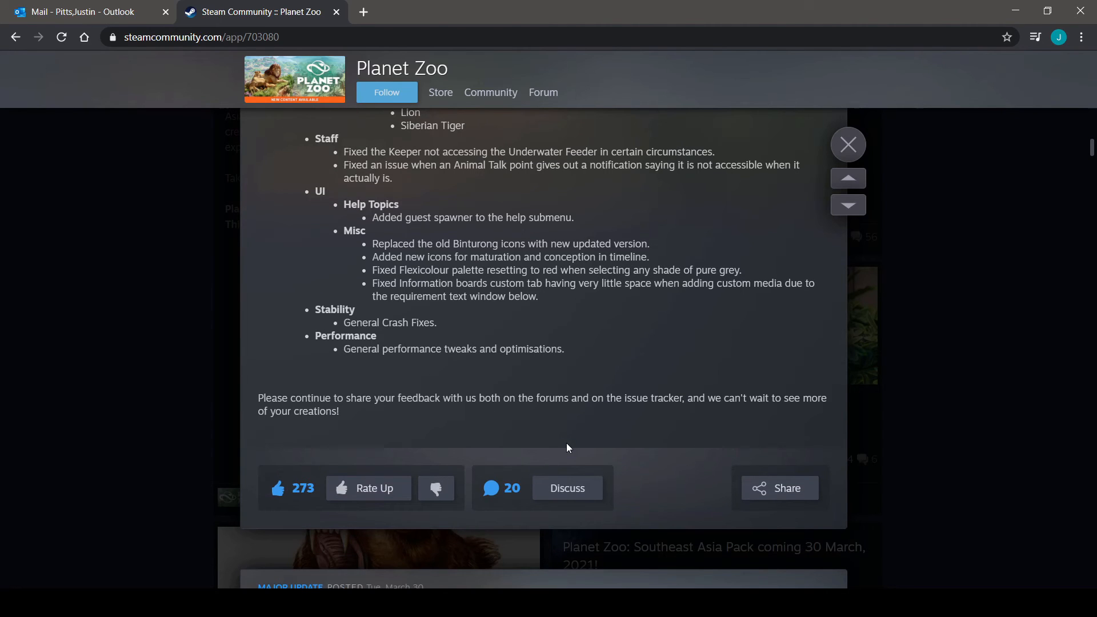
scroll("down", 3)
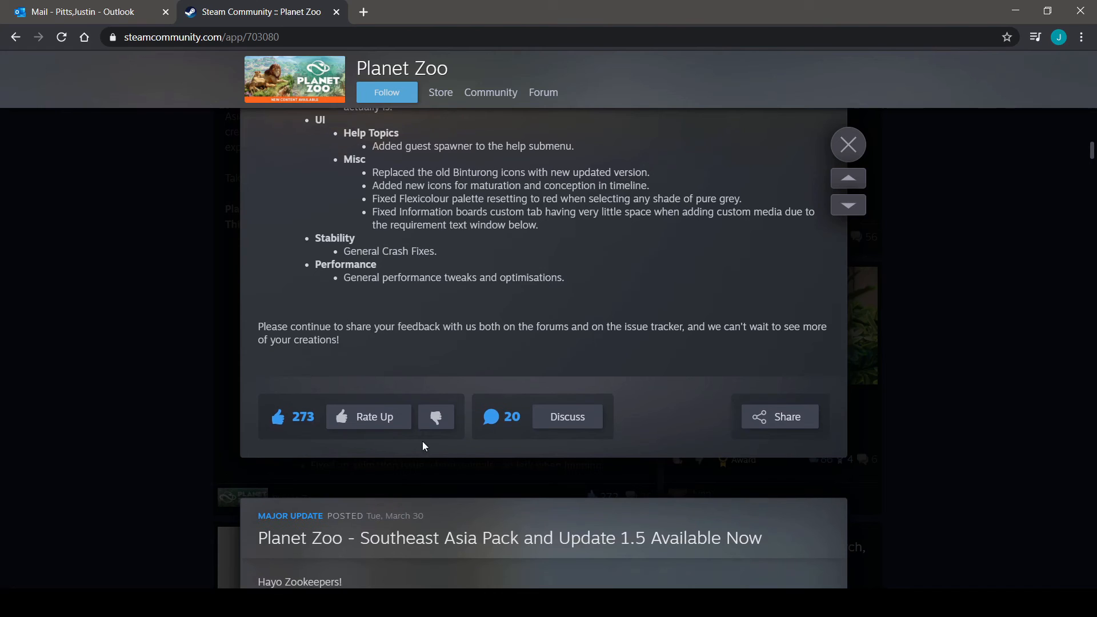